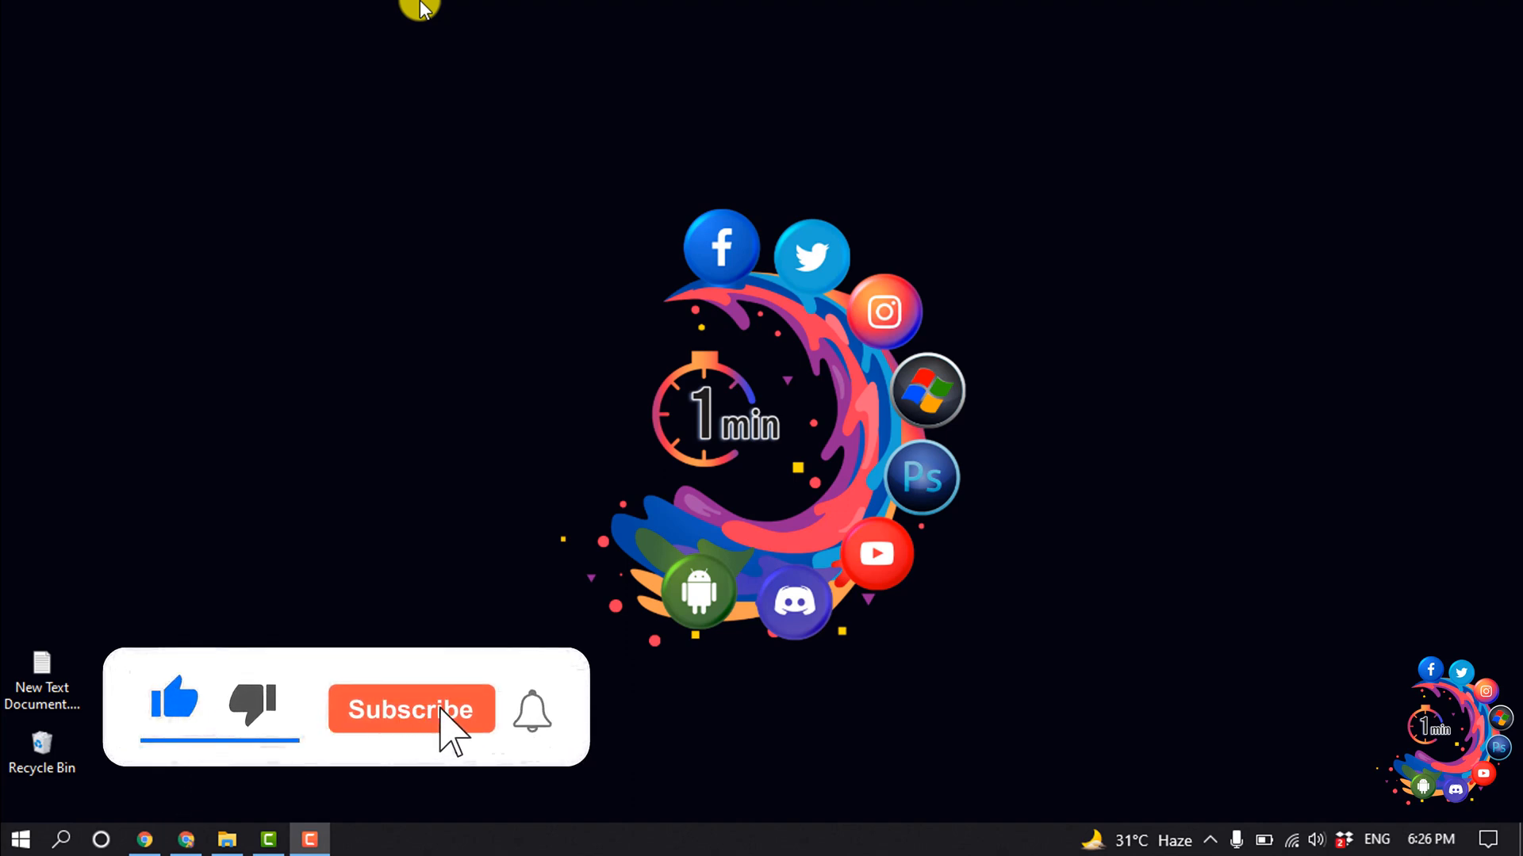
Bring the browser forward showing the Niloy Khan Web Developer channel's Home page
click(409, 709)
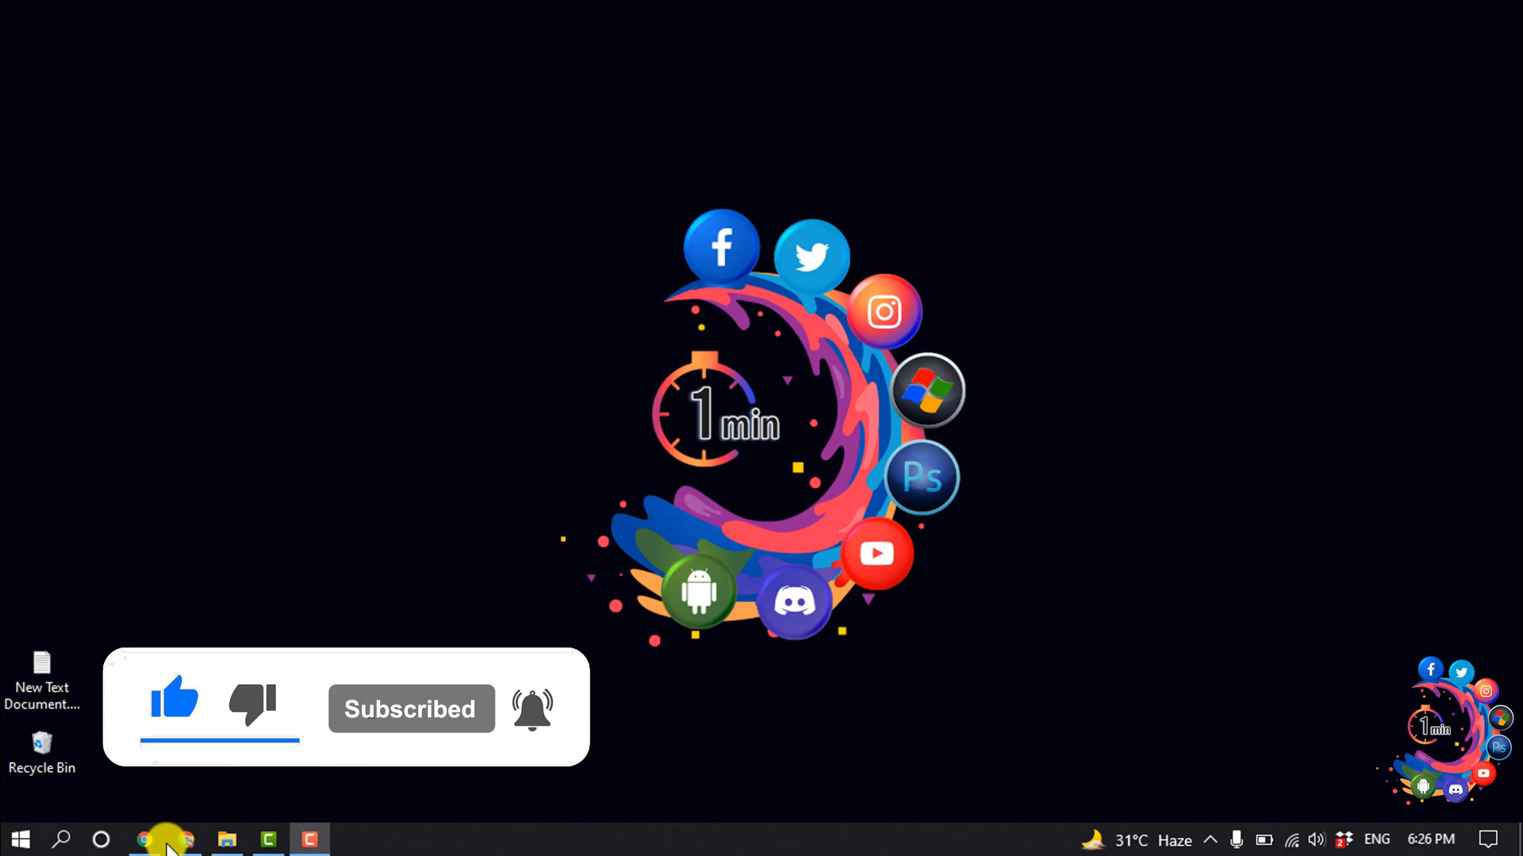
click(145, 839)
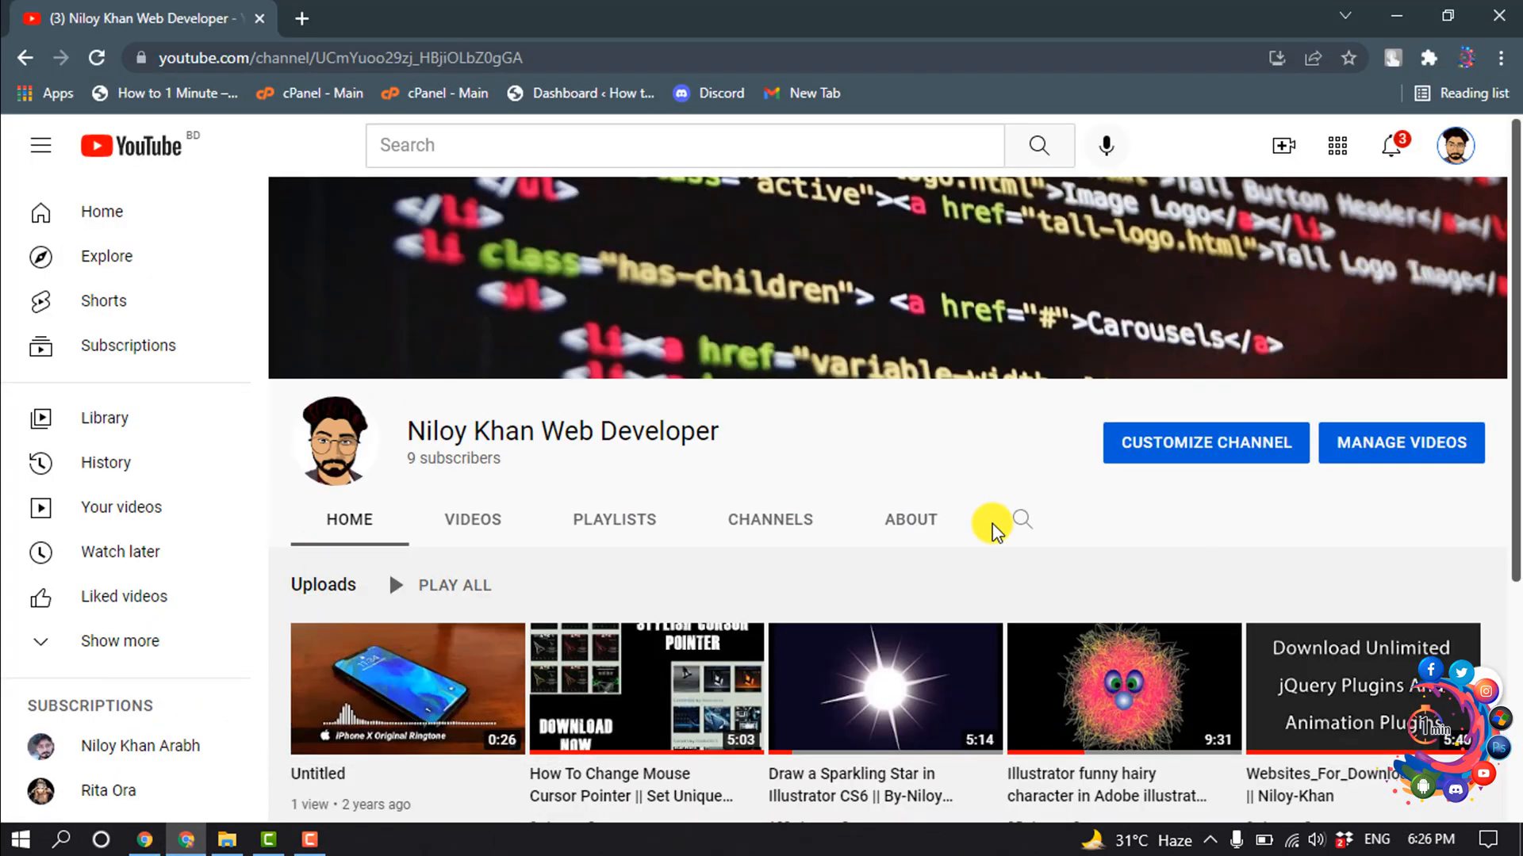
mouse_move(431, 509)
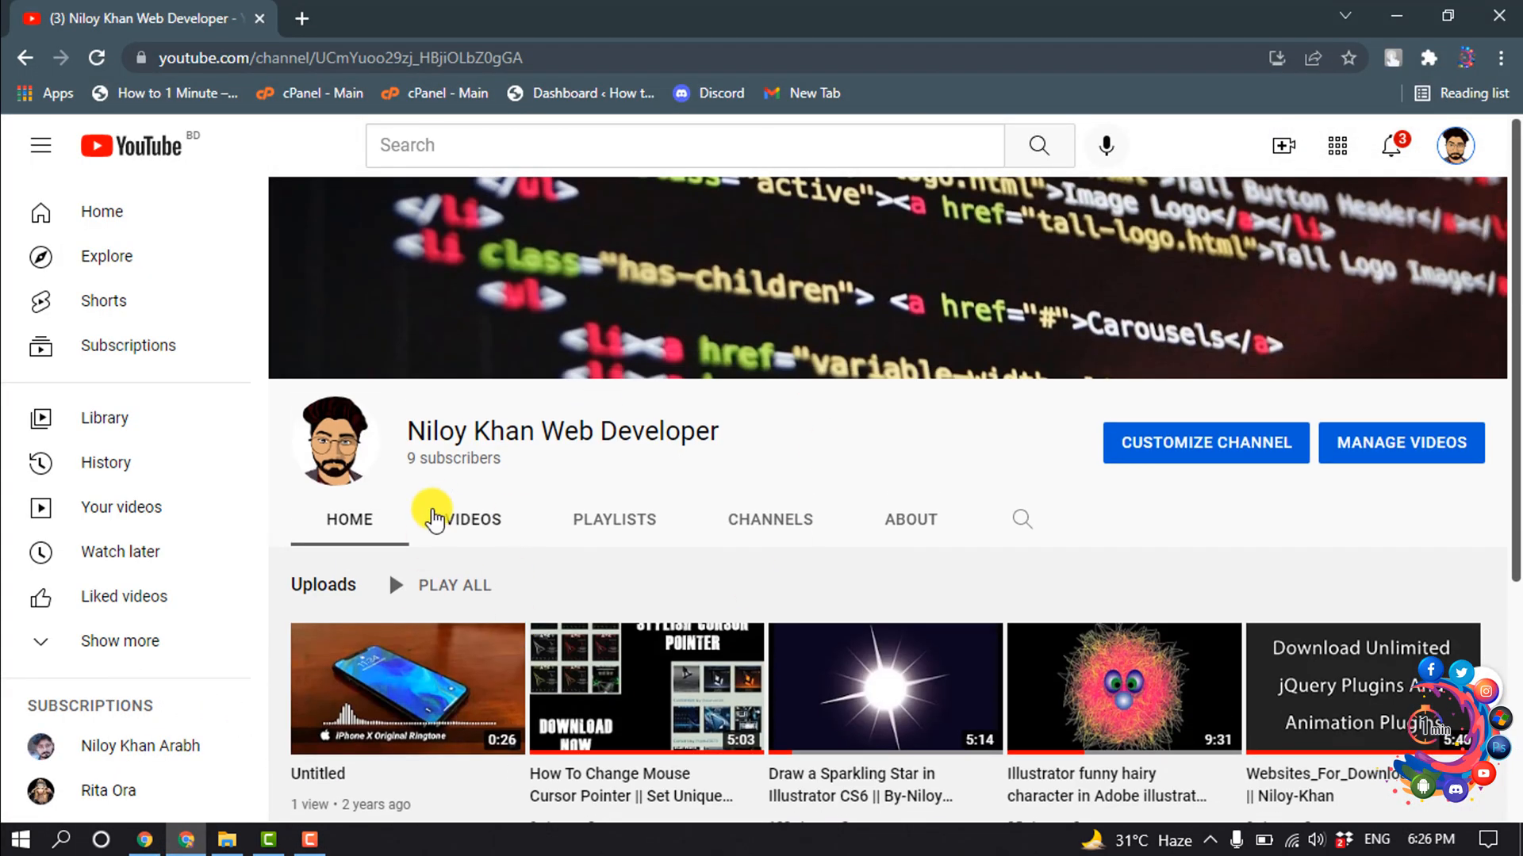
mouse_move(429, 580)
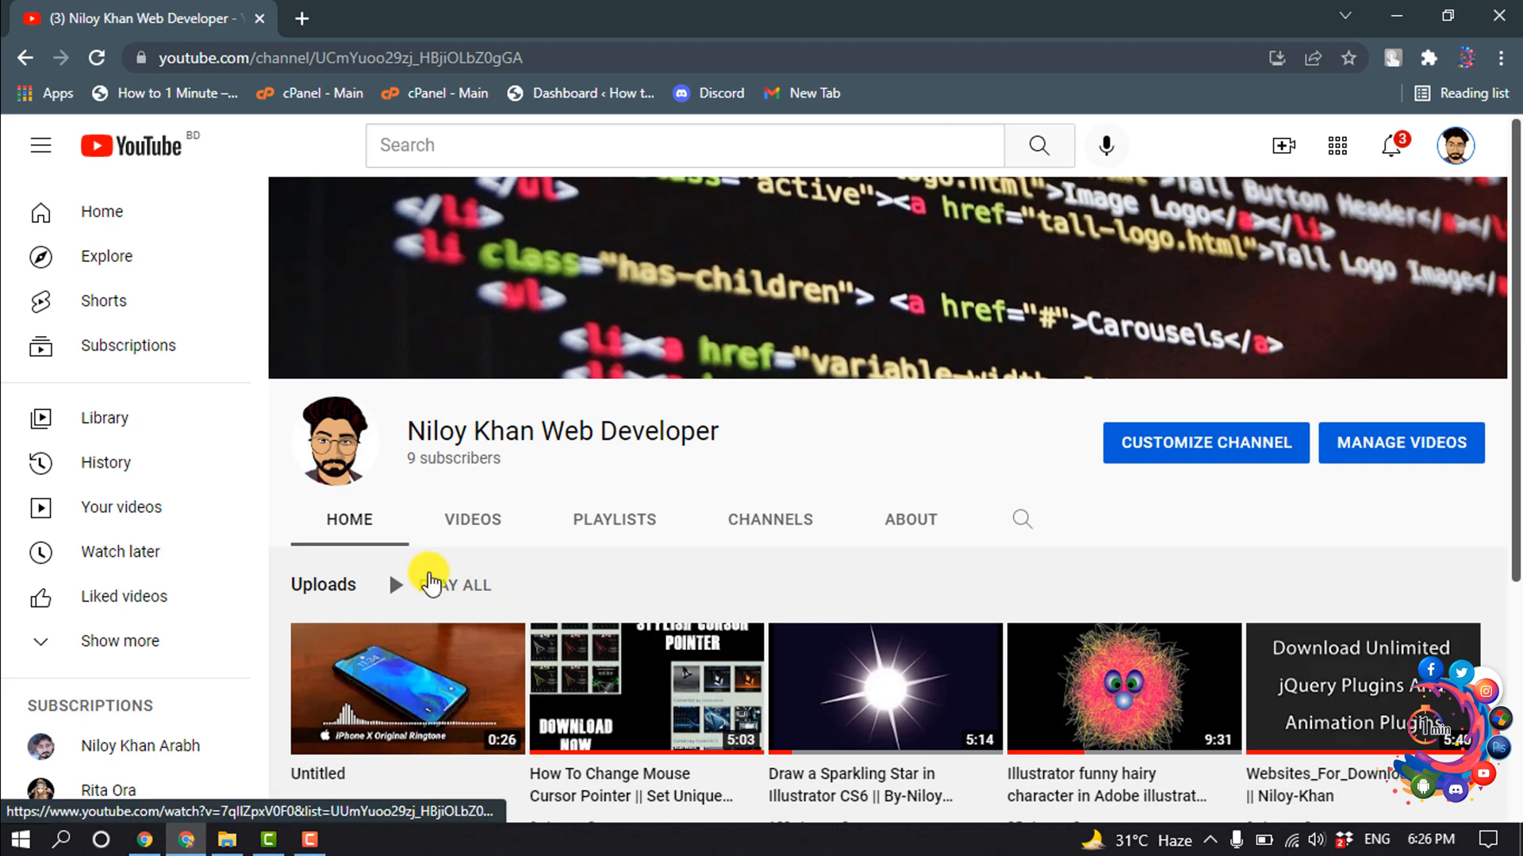
mouse_move(627, 473)
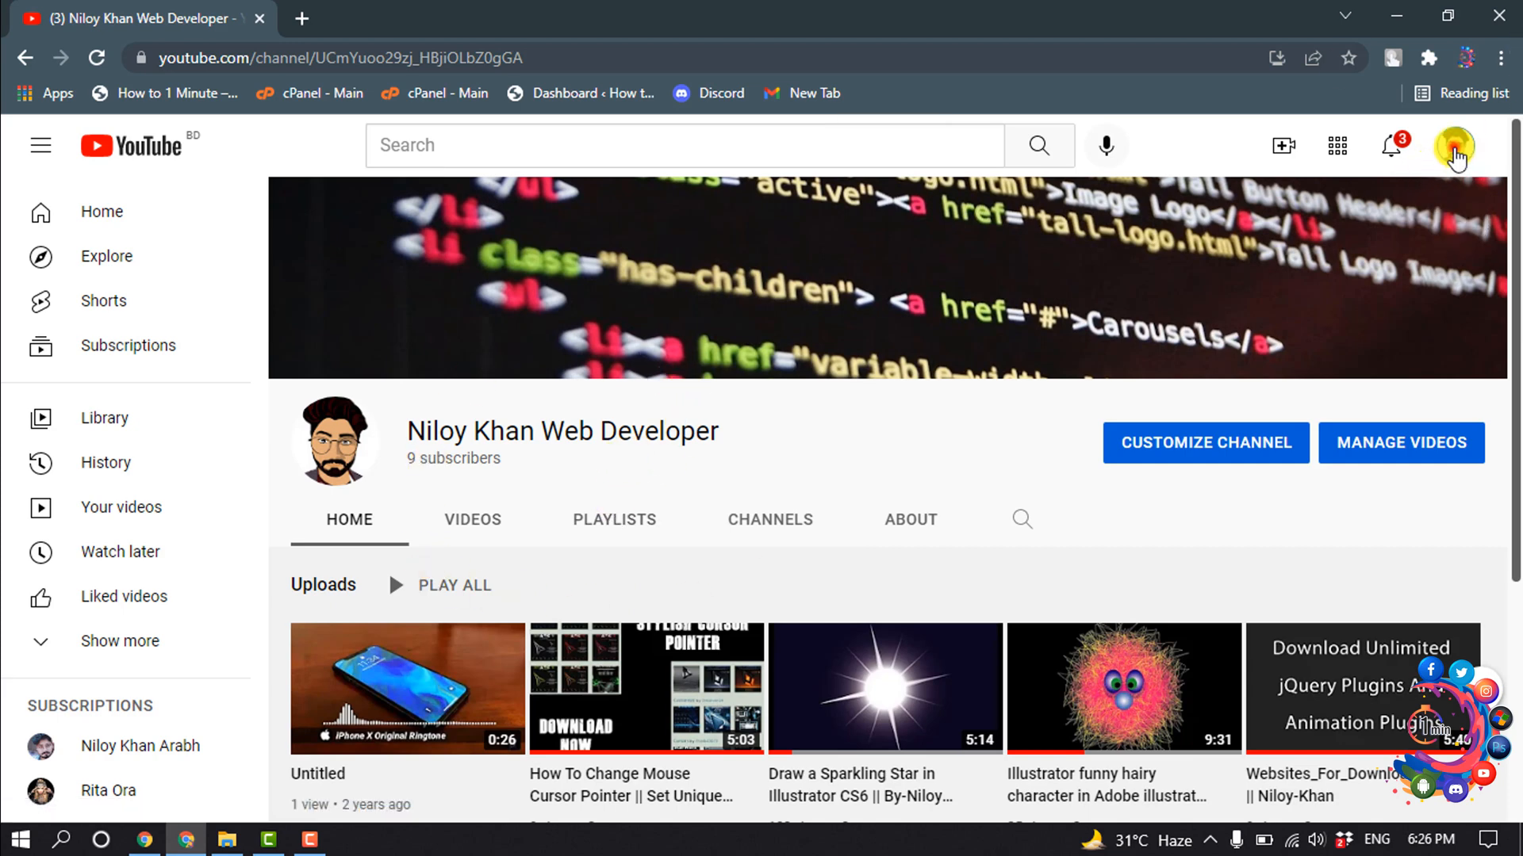
From the profile menu's Settings, start 'Create a new channel' to reach the channel-name form
click(1453, 146)
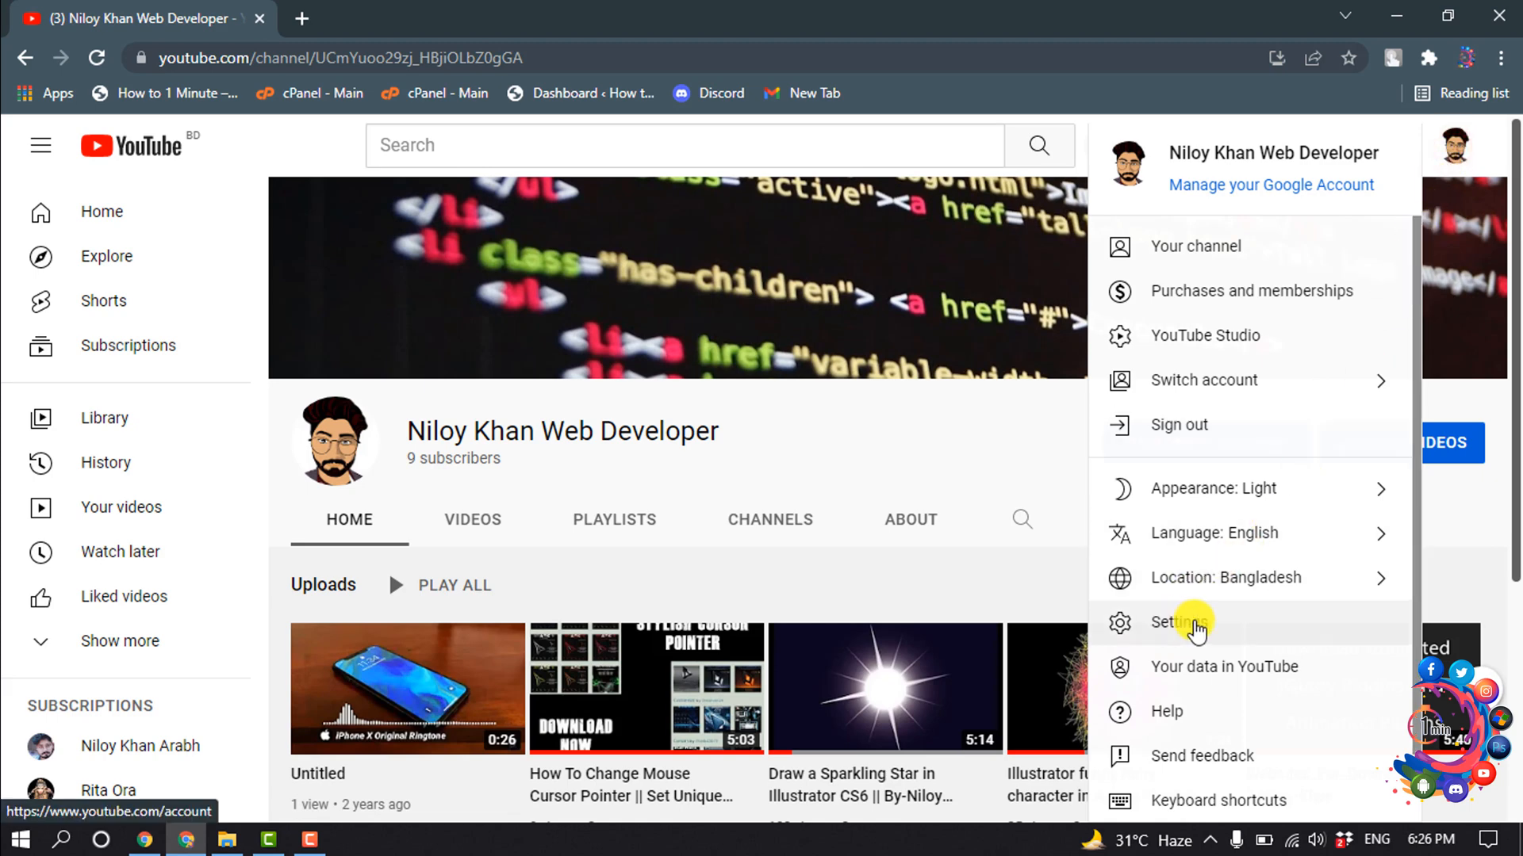
click(1180, 622)
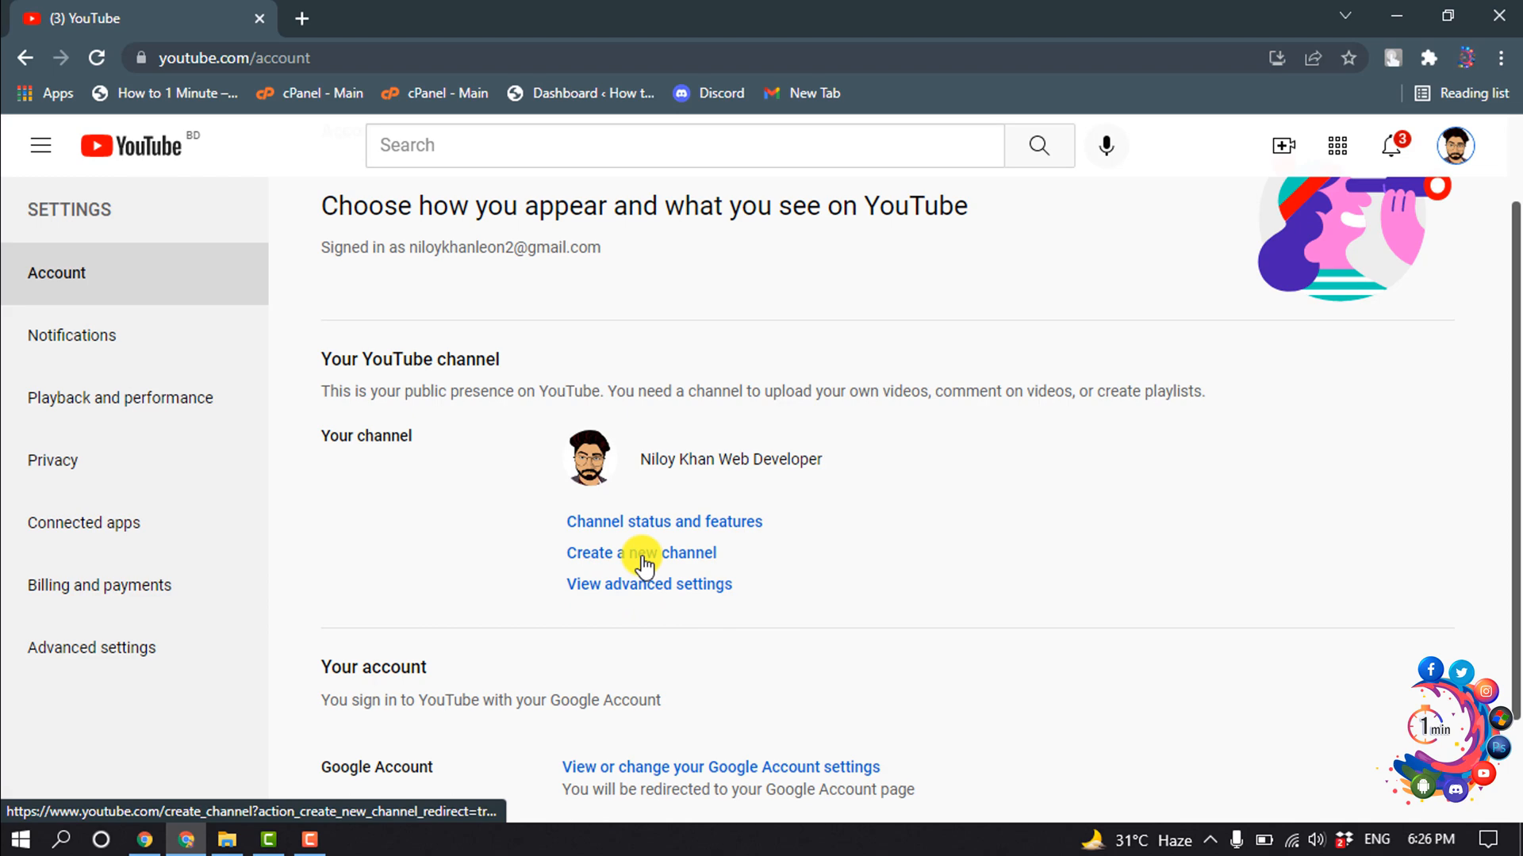
click(641, 552)
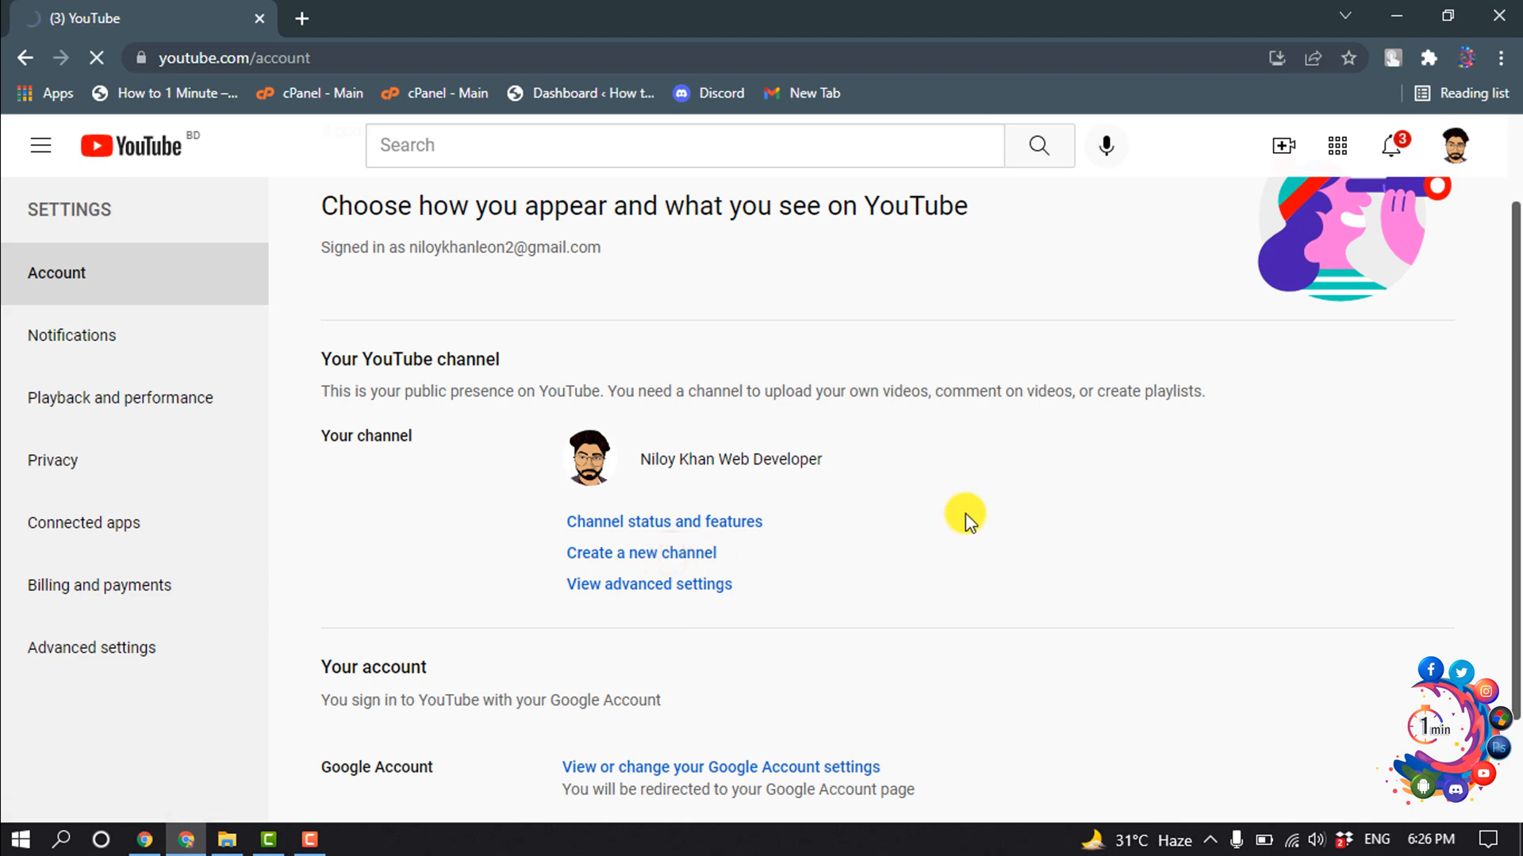
click(641, 552)
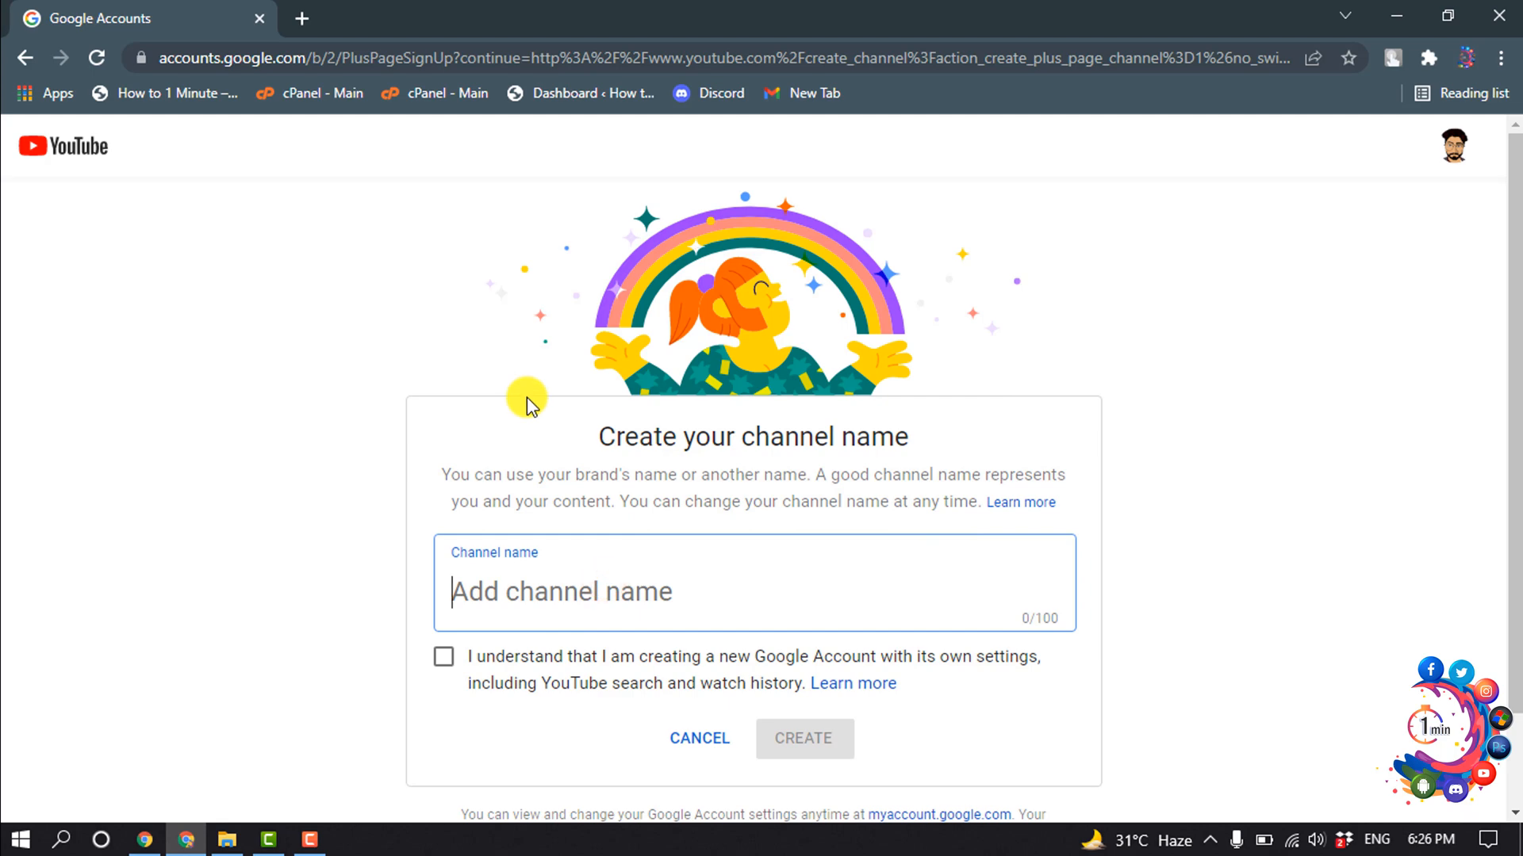
Name the channel 'Example', tick the separate-account acknowledgement, and create it
text(Exam)
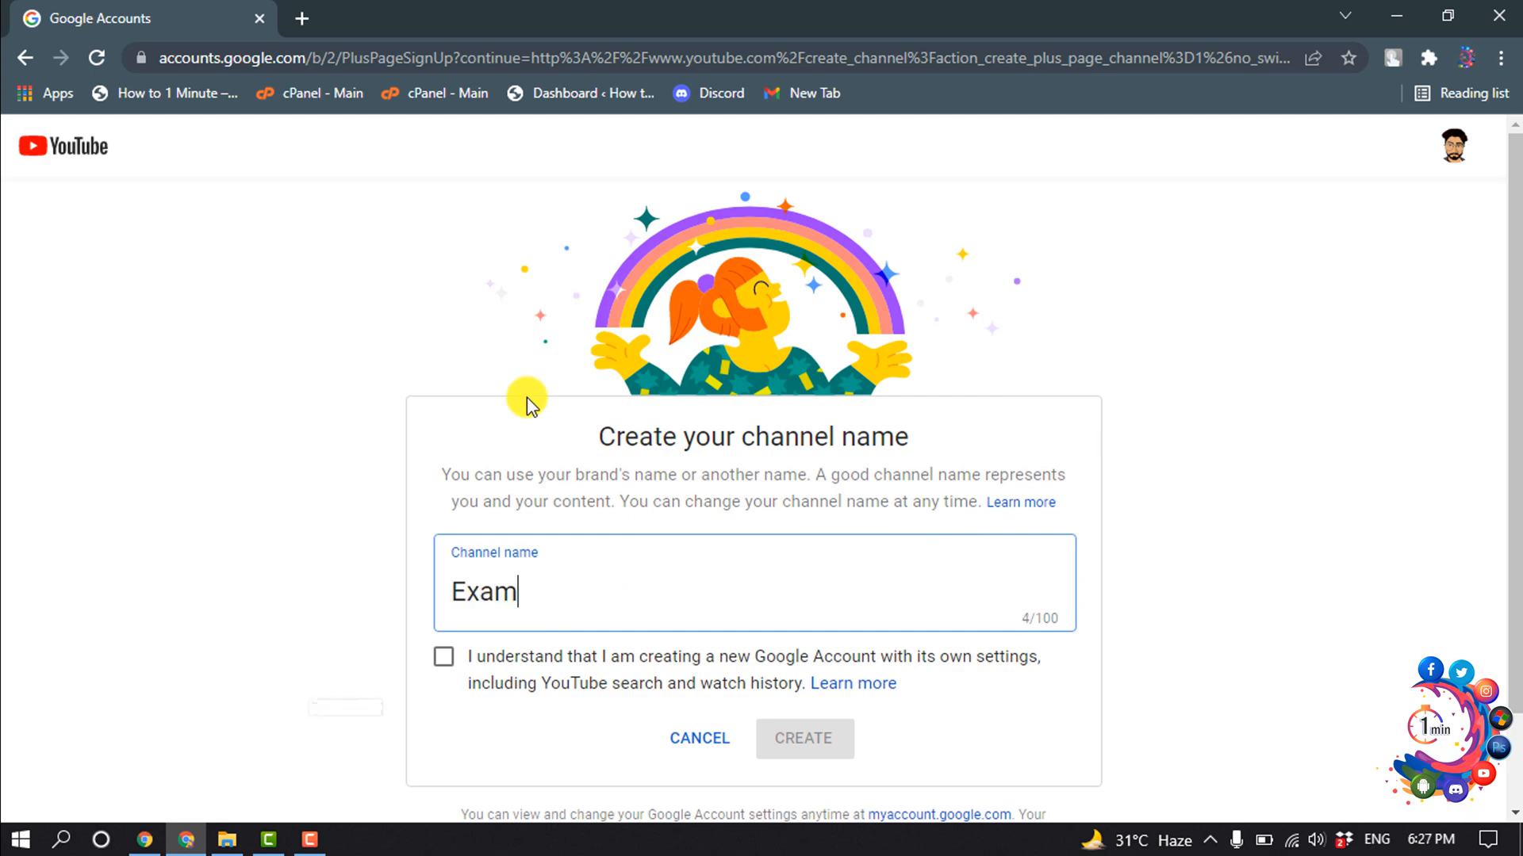
text(ple)
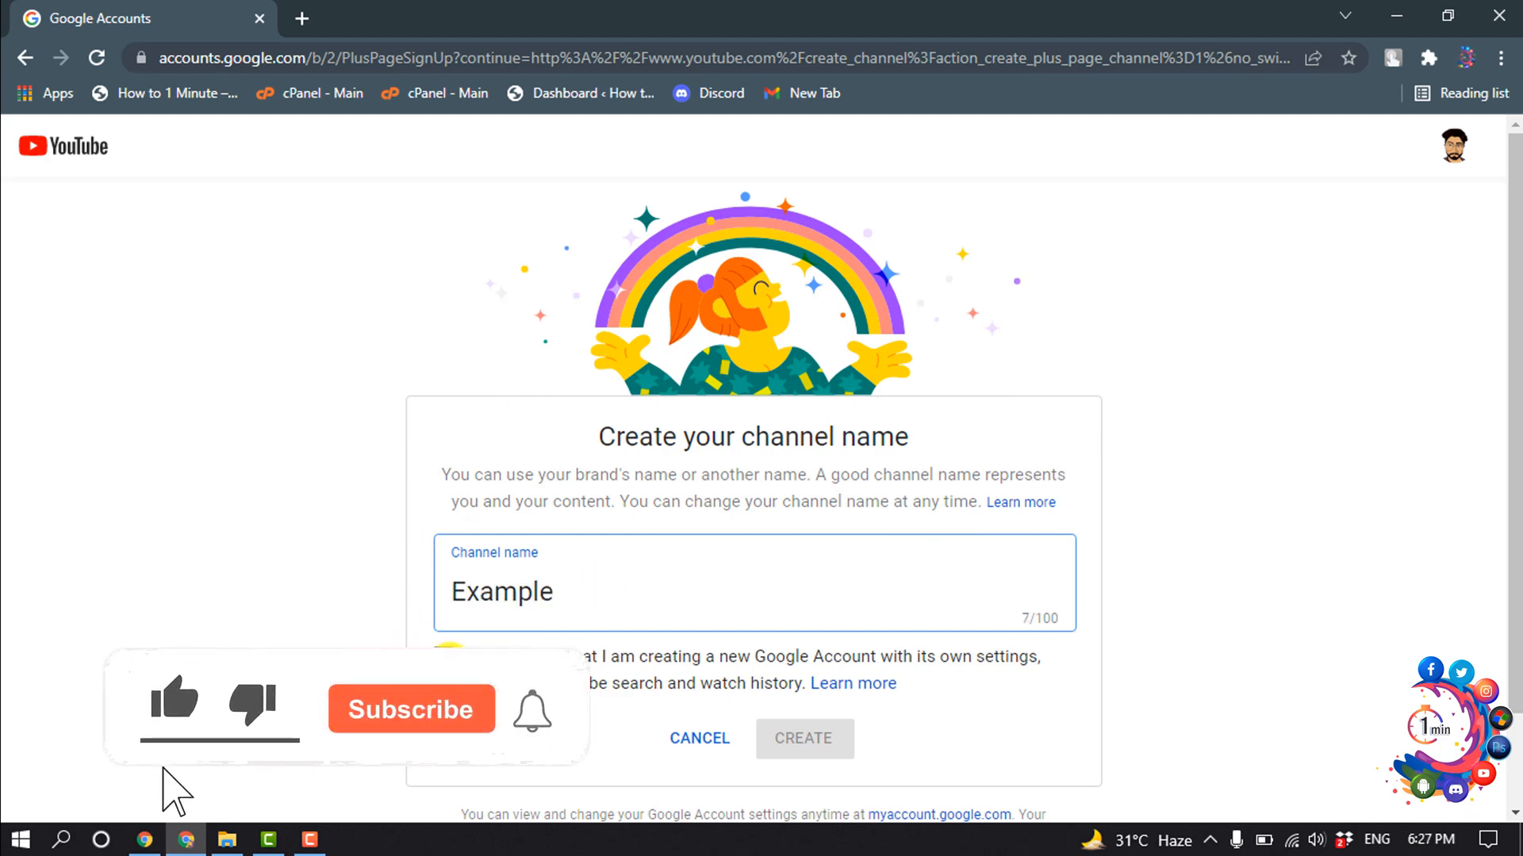
click(804, 739)
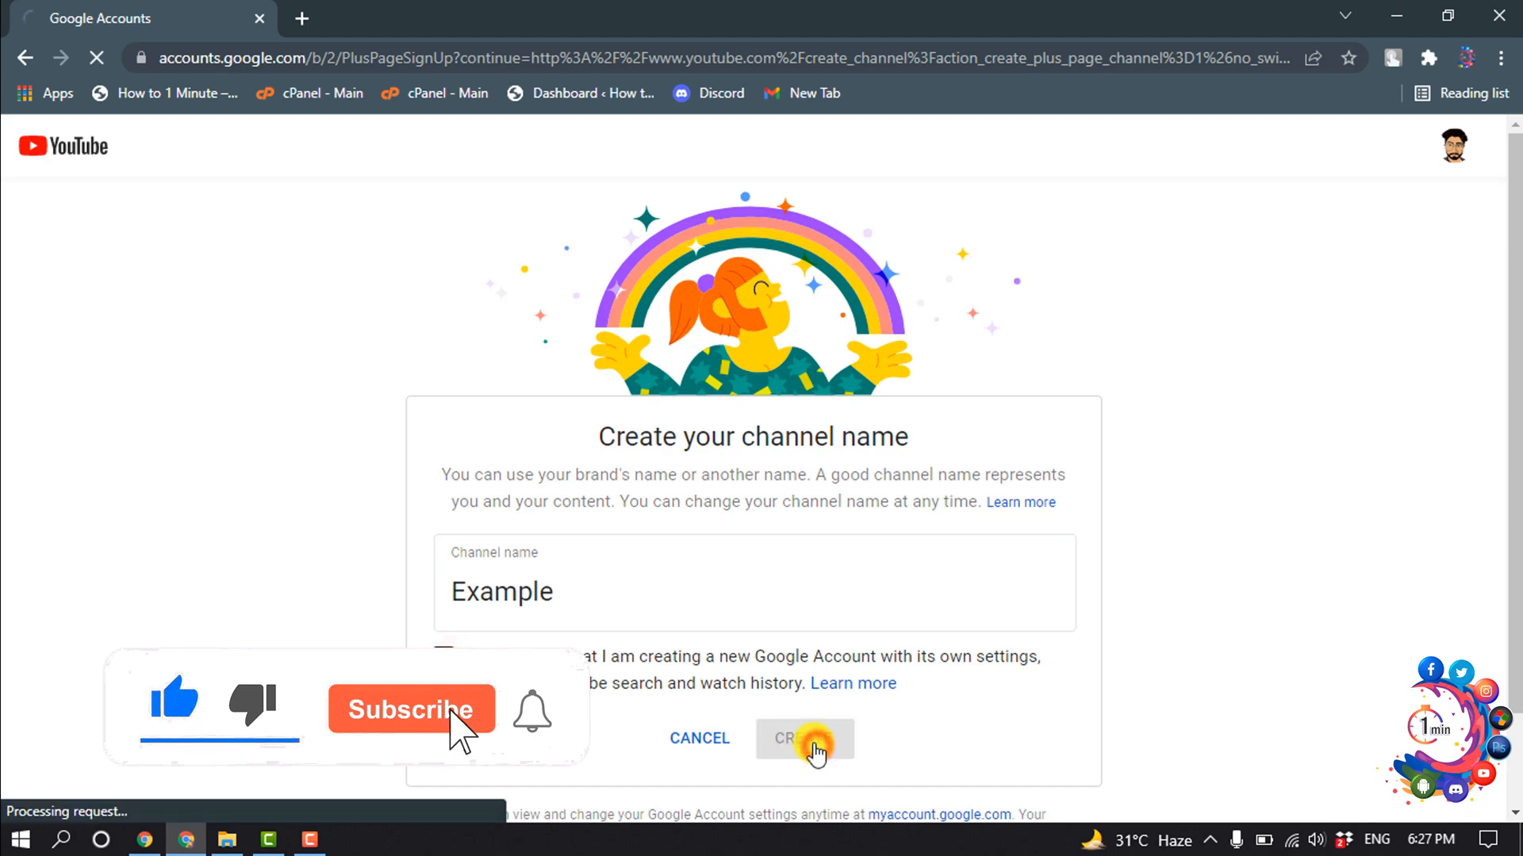
click(411, 709)
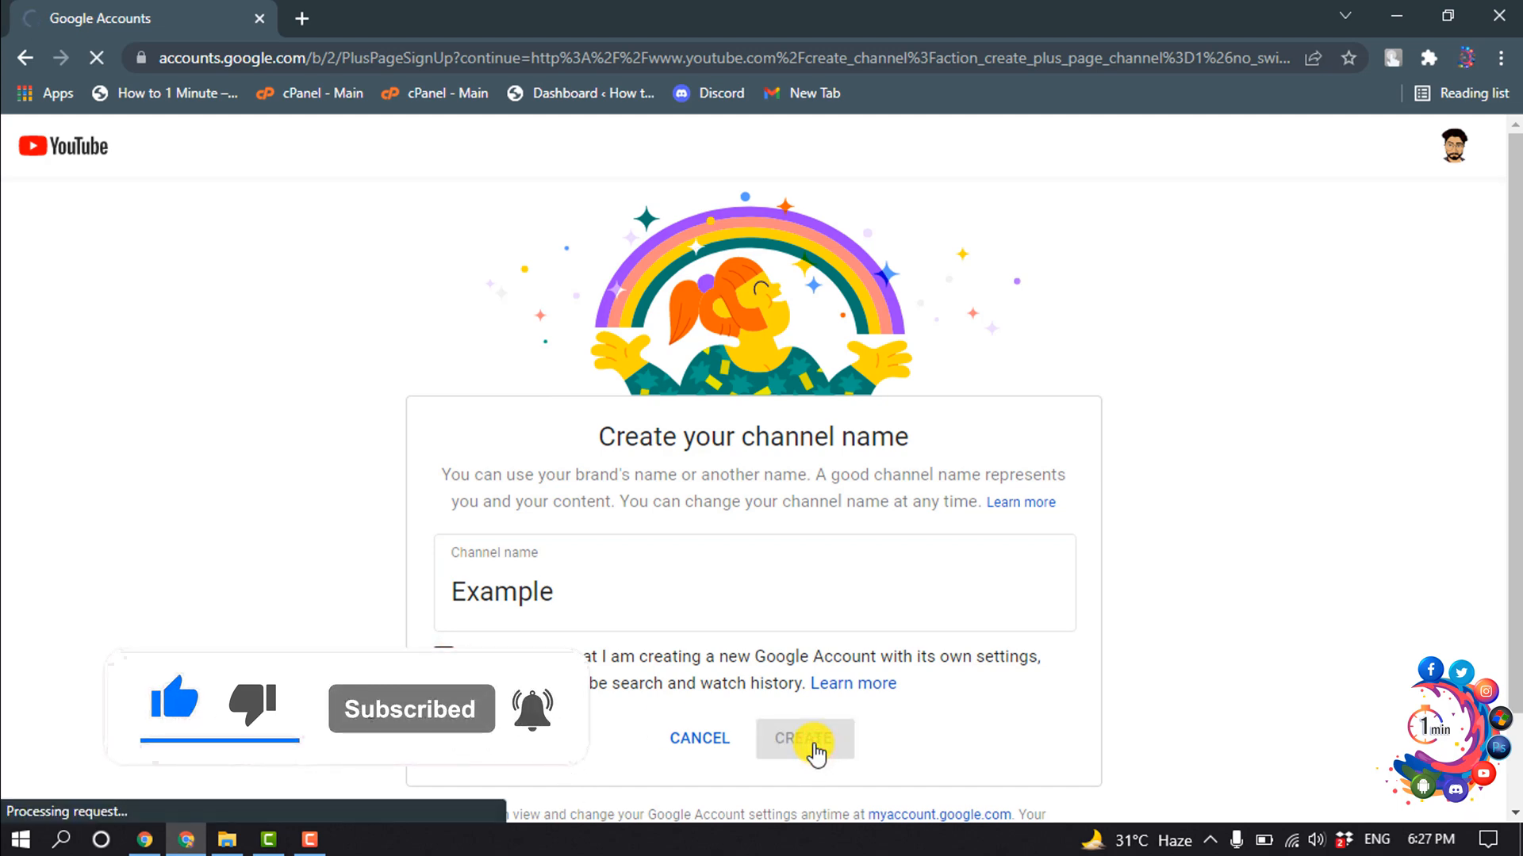
click(806, 739)
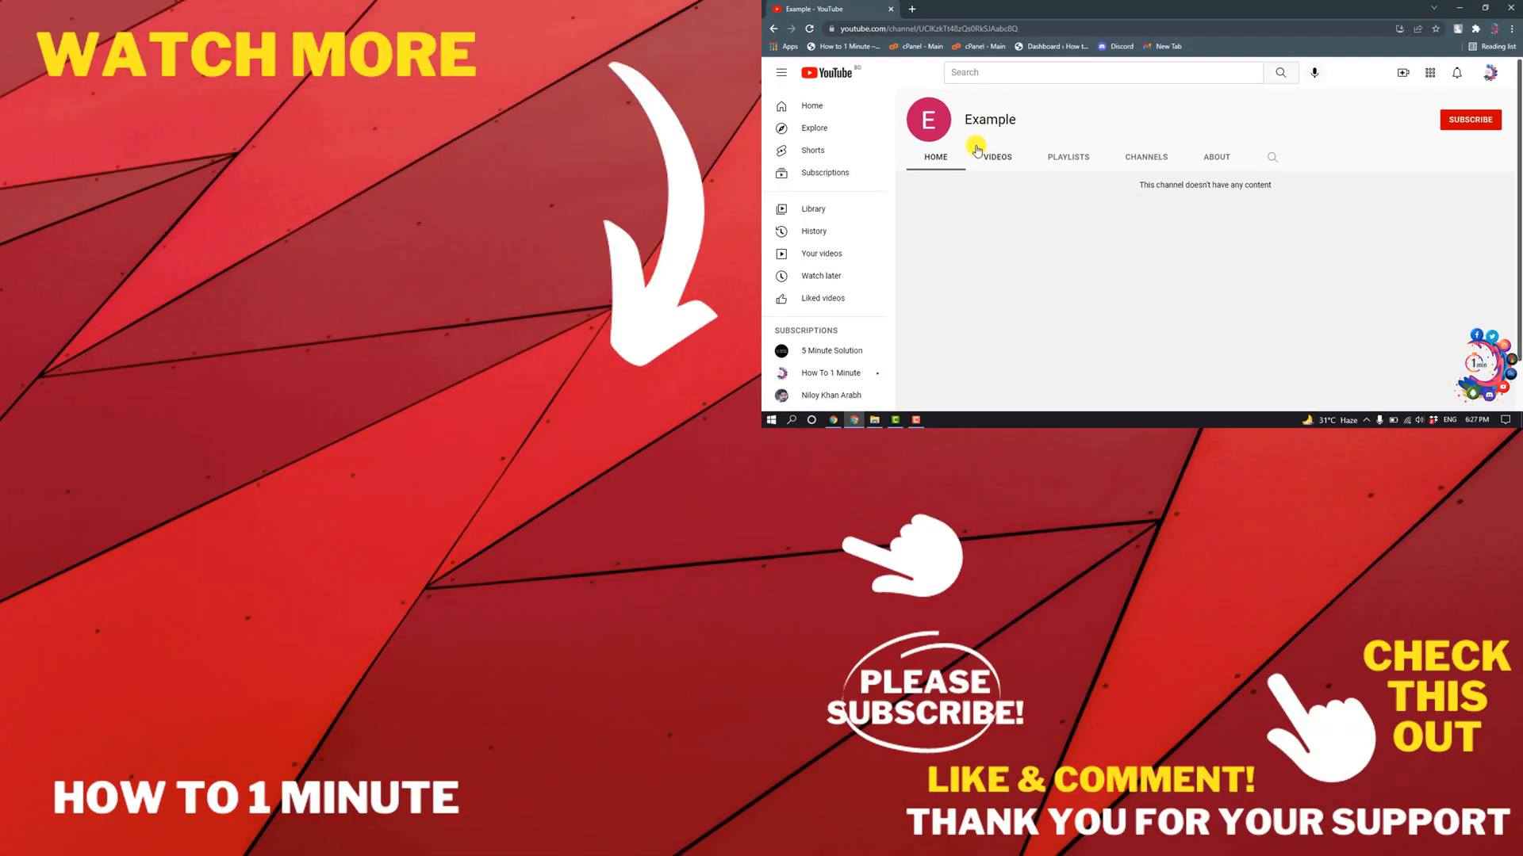
mouse_move(982, 124)
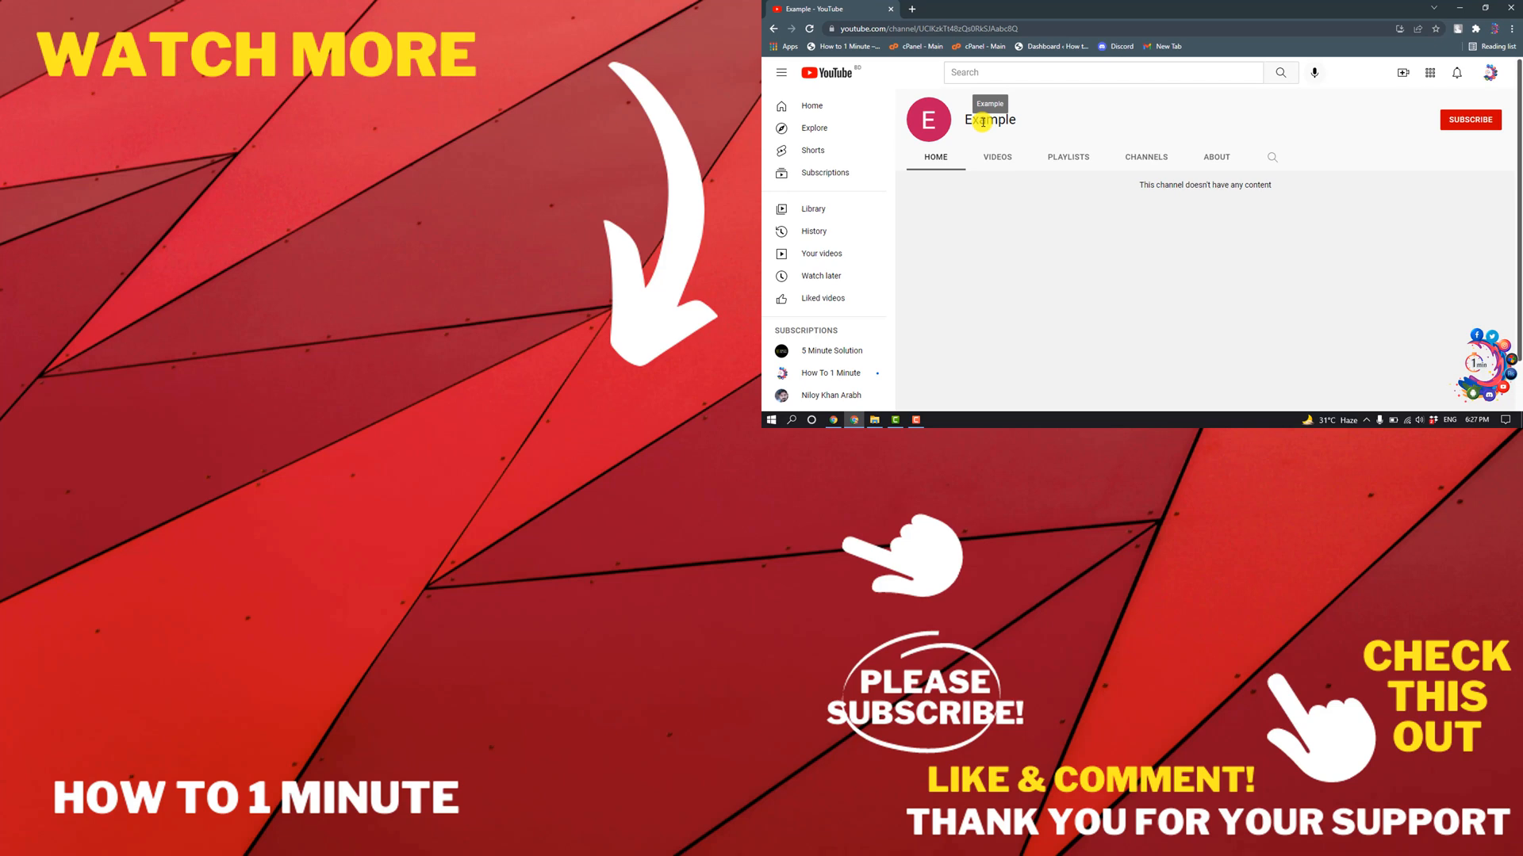
mouse_move(1063, 257)
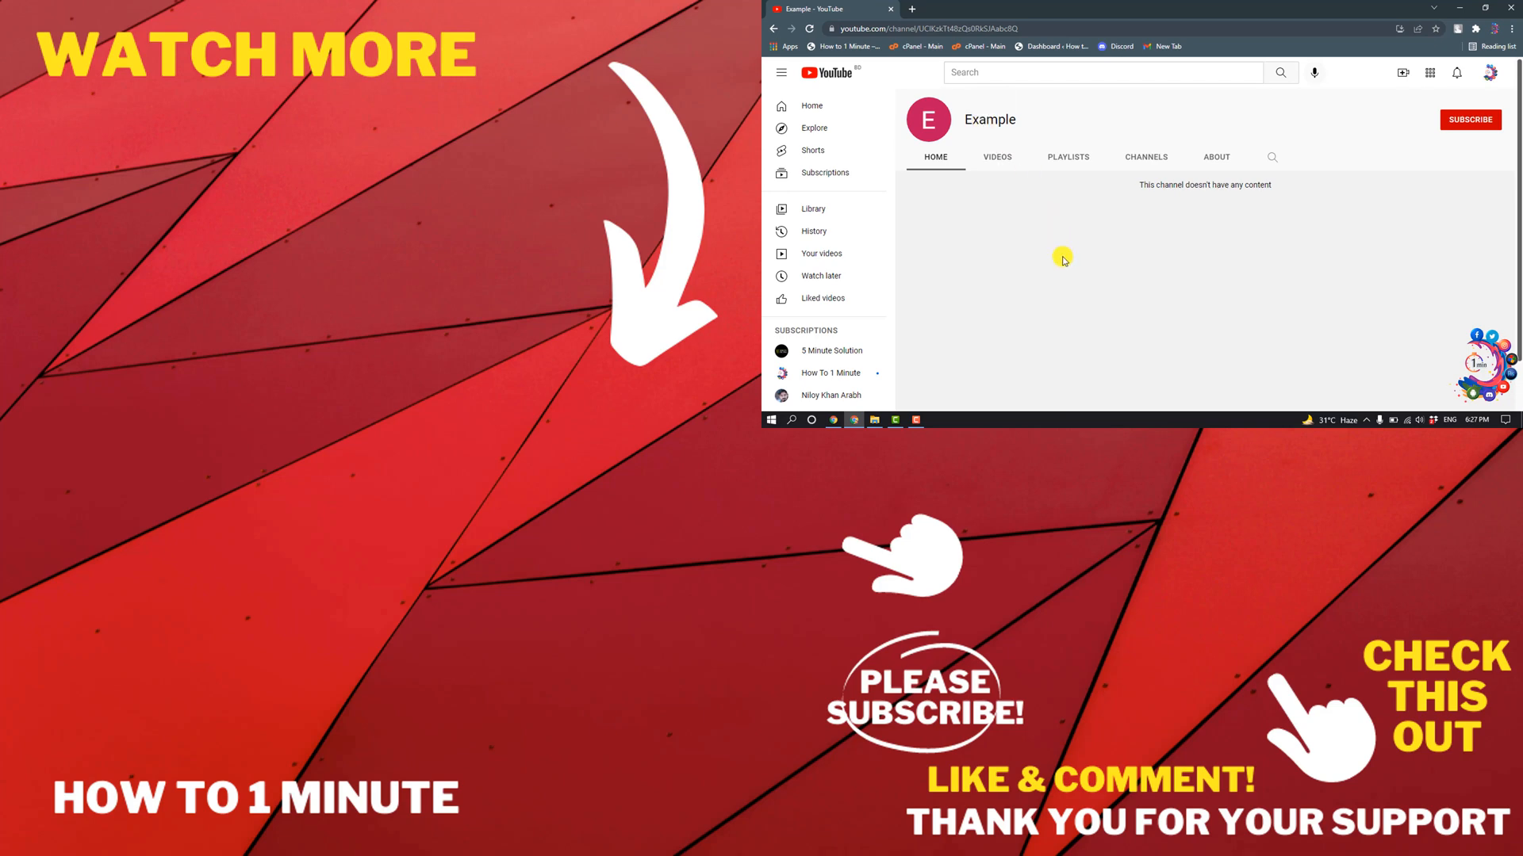